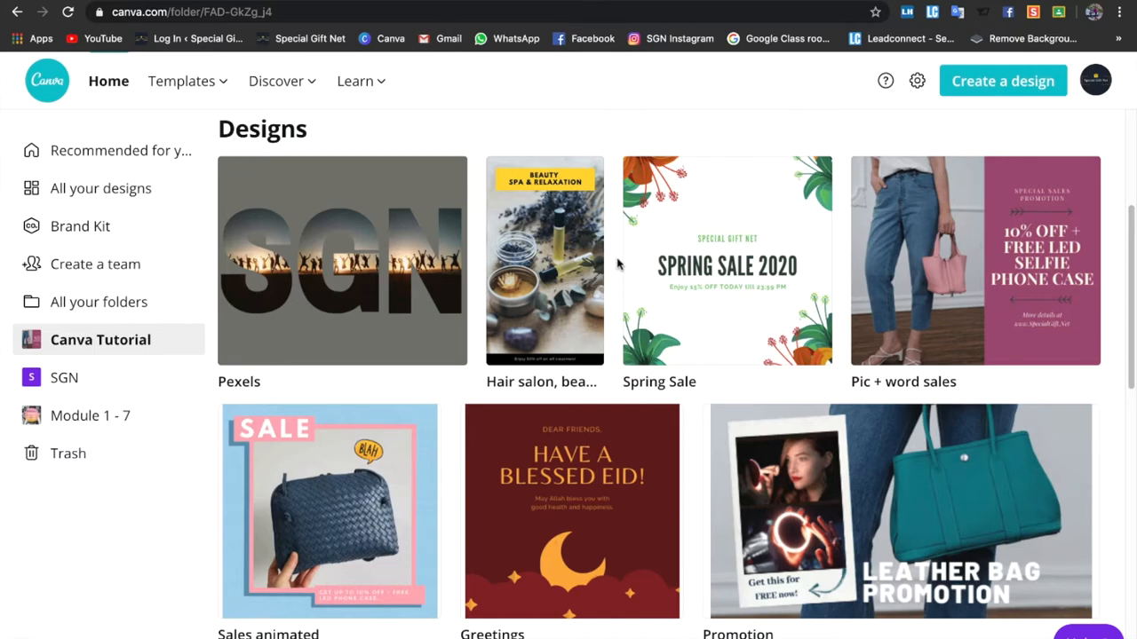
mouse_move(684, 380)
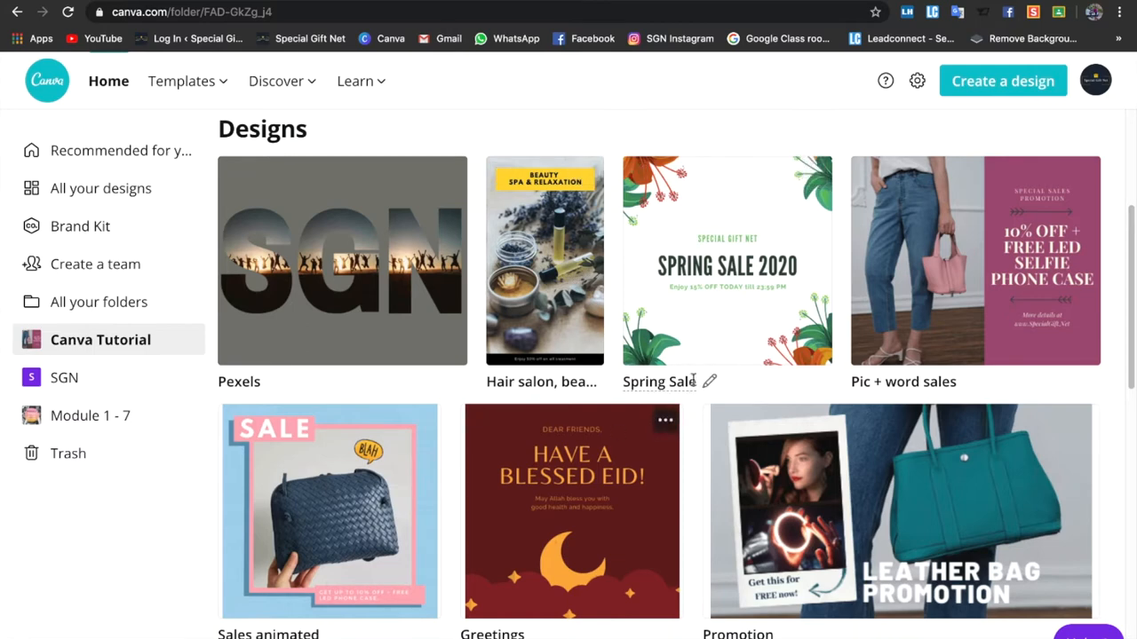
Browse the Canva Tutorial folder's sample designs and return to the top of the folder.
scroll("down", 3)
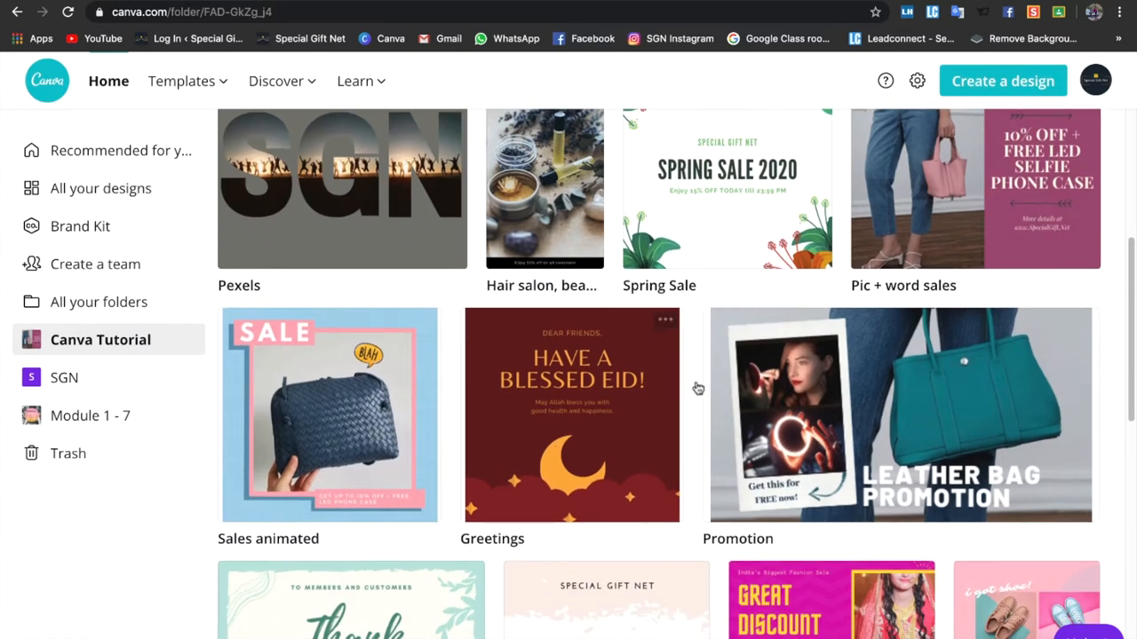
mouse_move(718, 392)
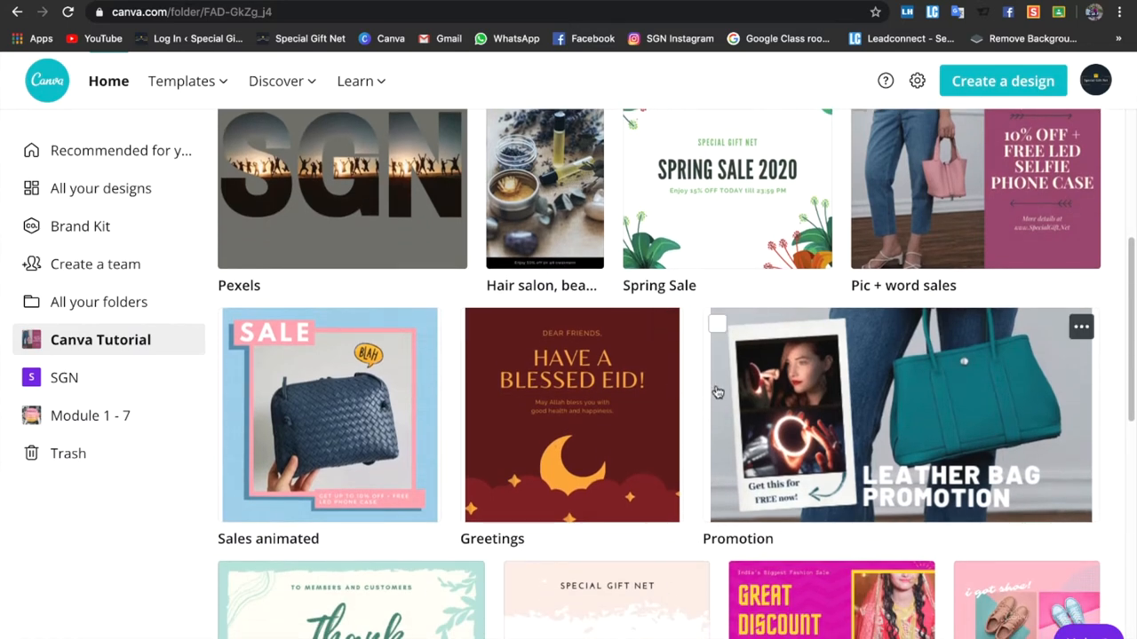
scroll("down", 3)
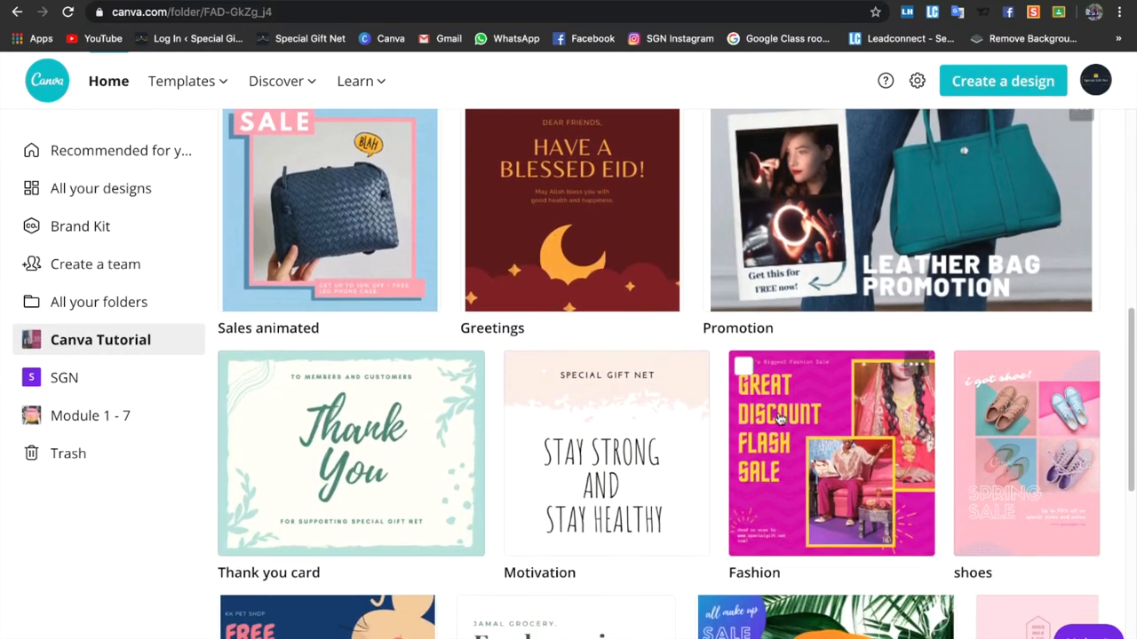
scroll("down", 3)
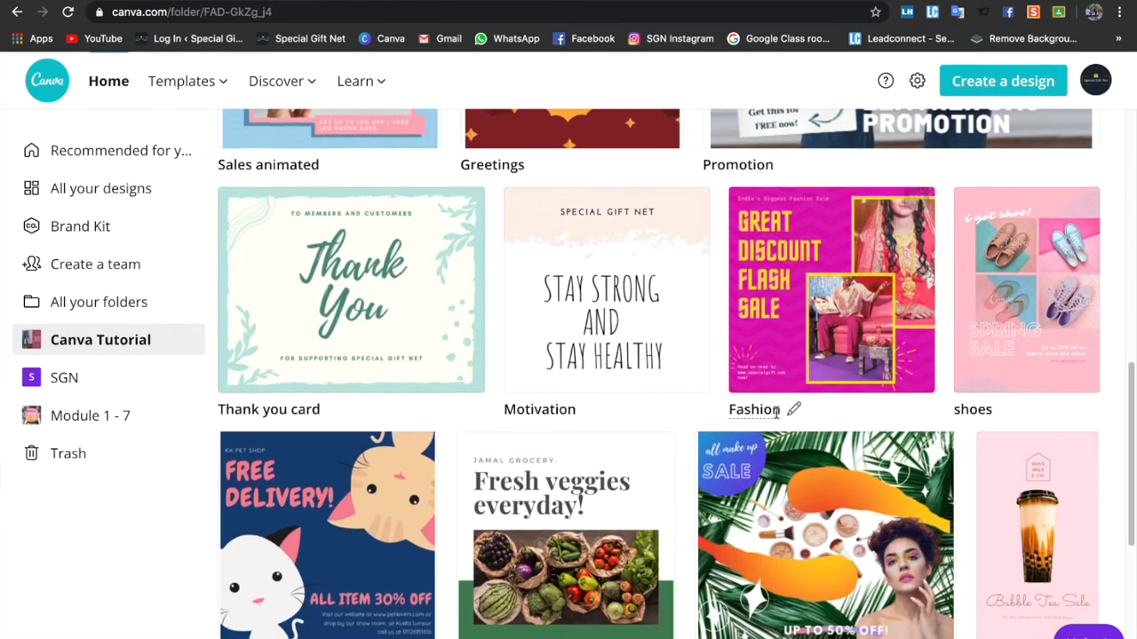
scroll("down", 3)
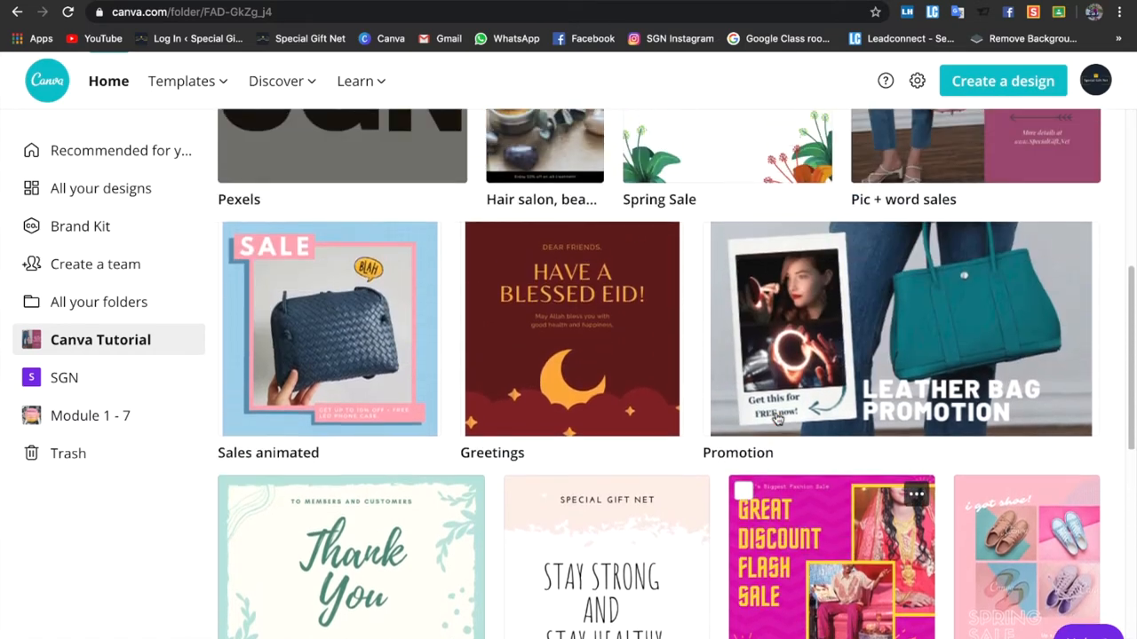
scroll("up", 3)
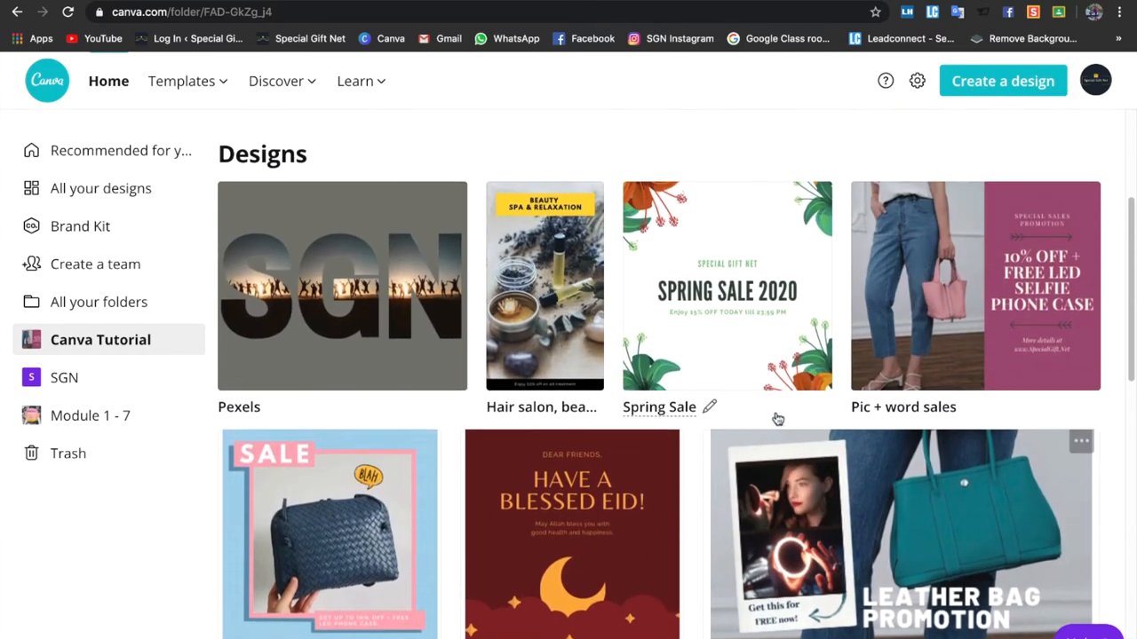
mouse_move(753, 316)
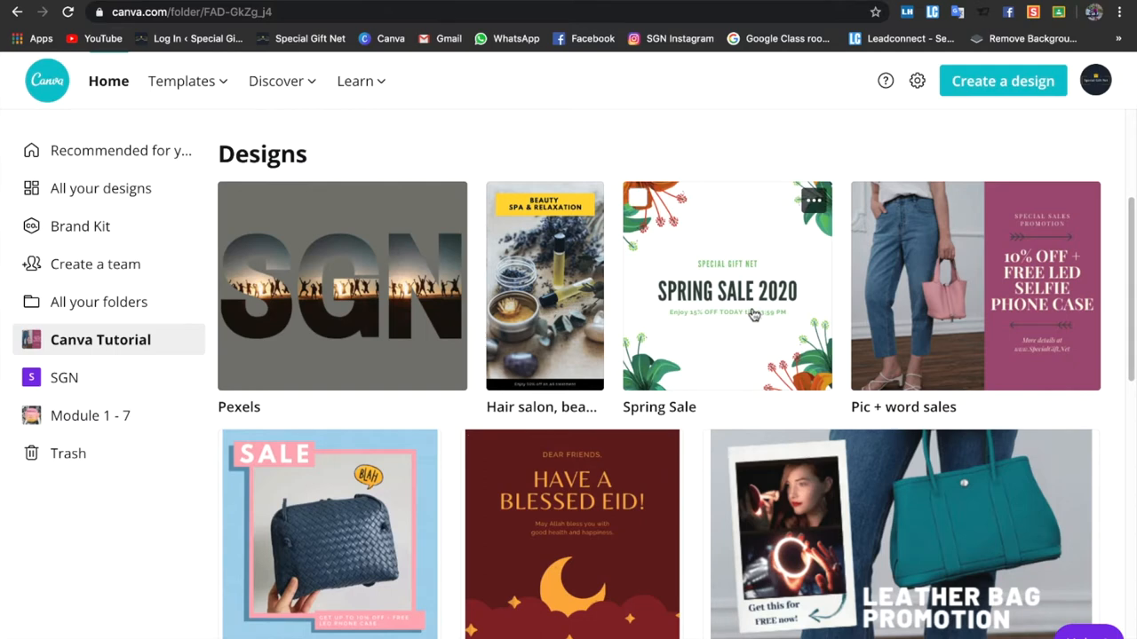
left_click(100, 340)
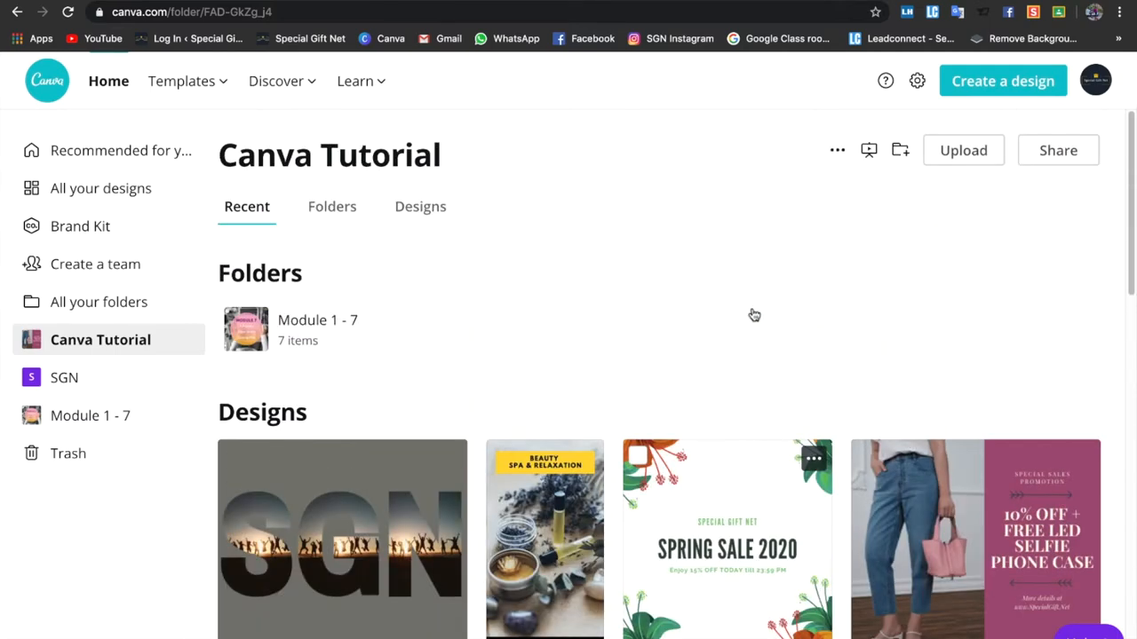
Bring up the Present folder options listing the folder's 18 designs in play order.
scroll("down", 3)
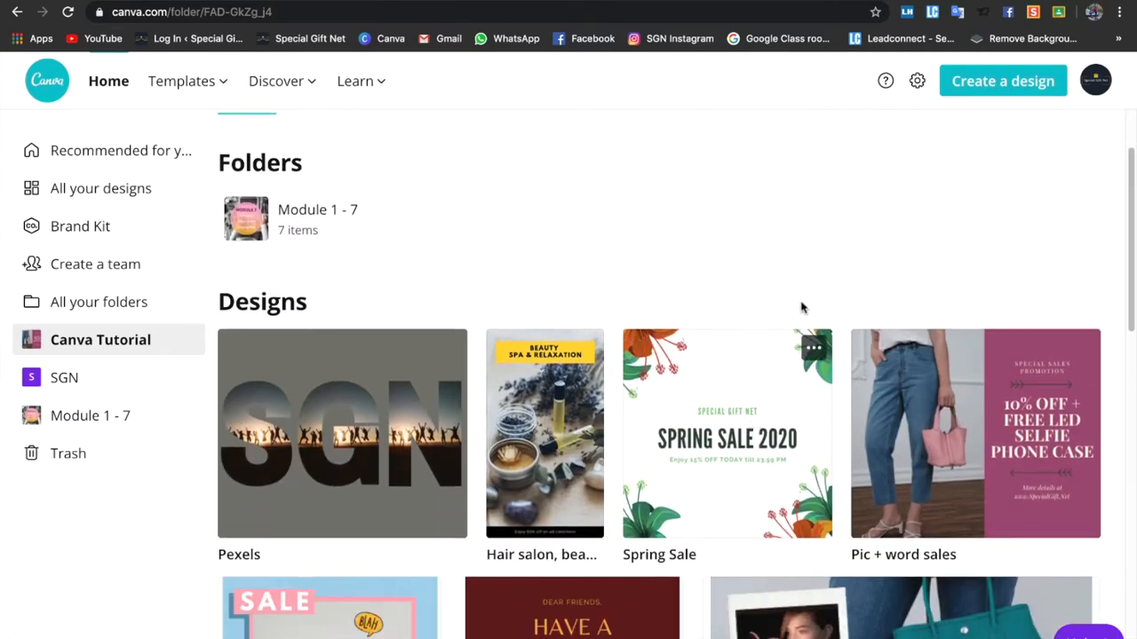
scroll("up", 3)
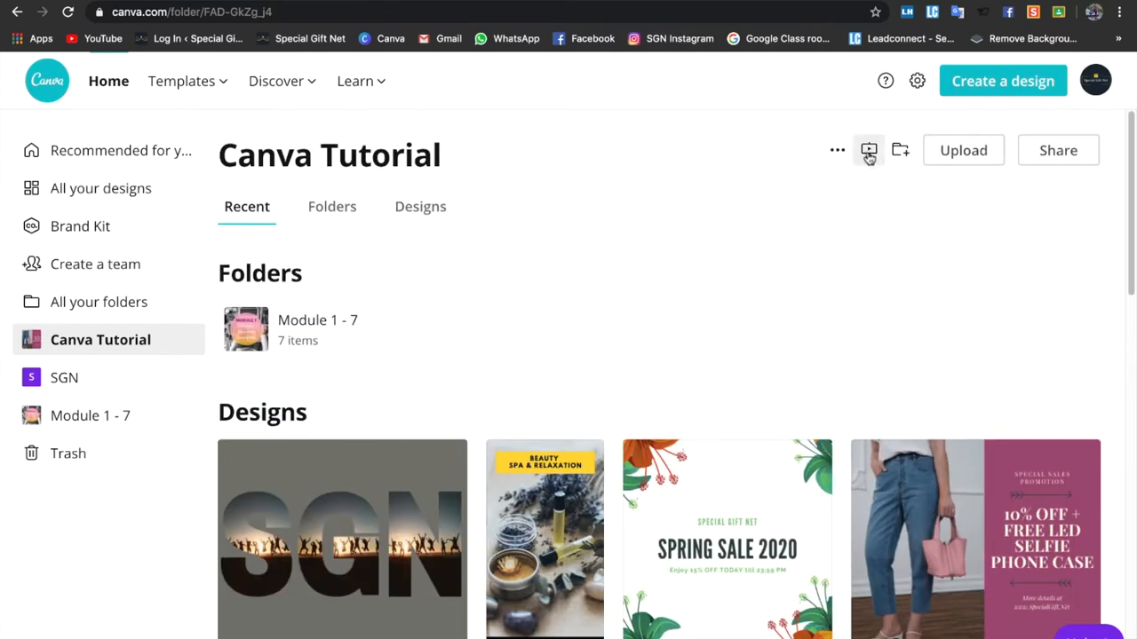
left_click(869, 149)
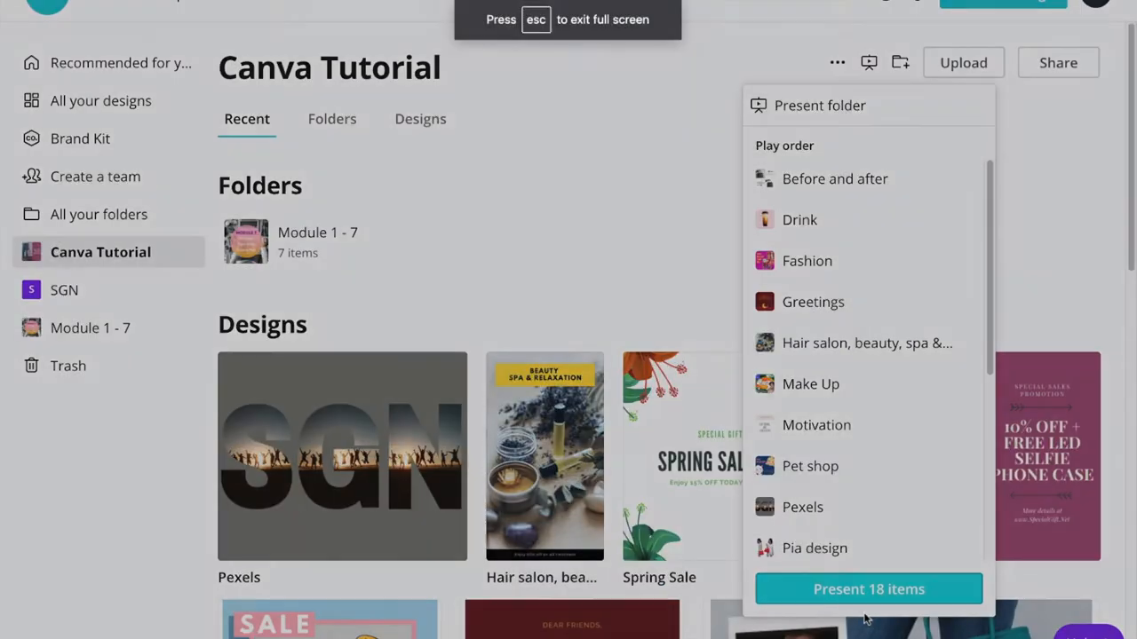
Present all 18 designs full screen, advancing through slides to the Bubble Tea Sale design.
left_click(866, 590)
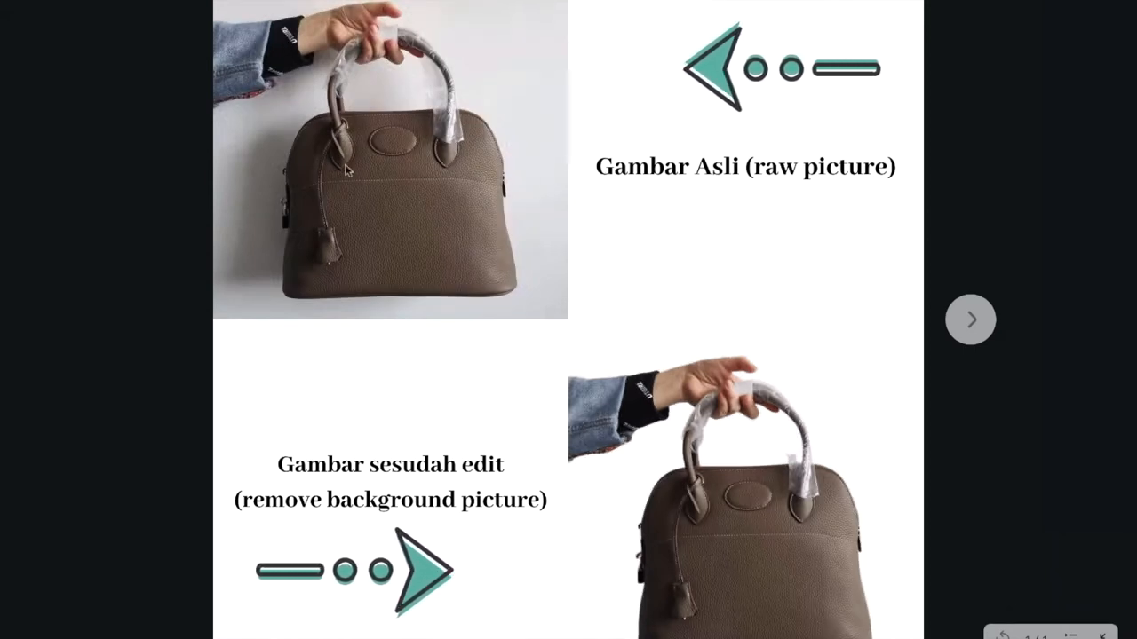
mouse_move(426, 224)
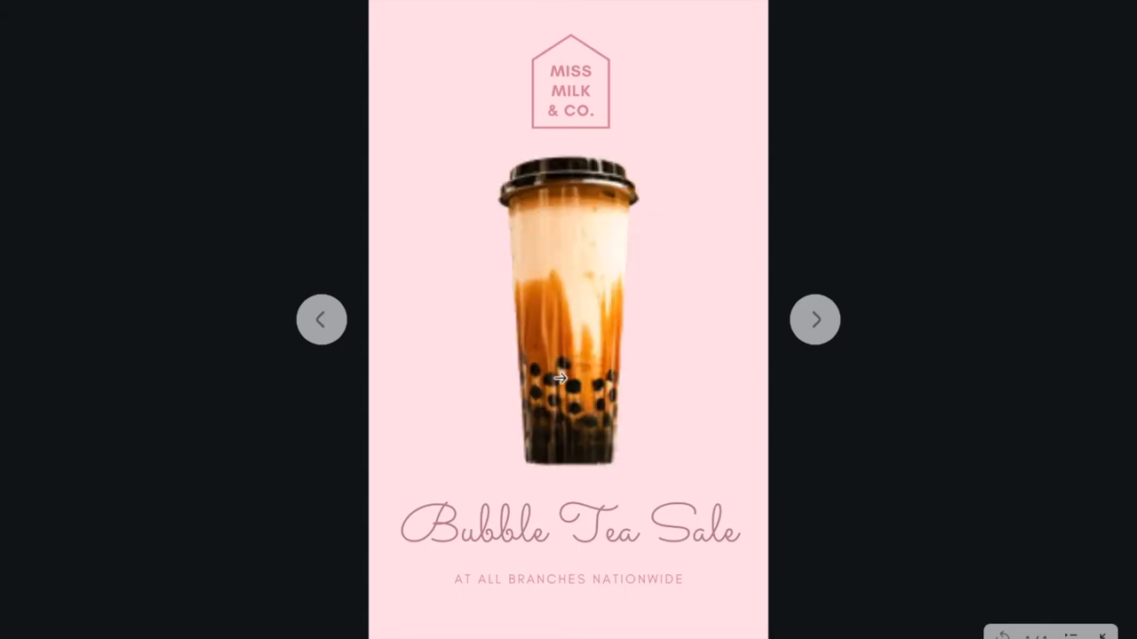
mouse_move(572, 71)
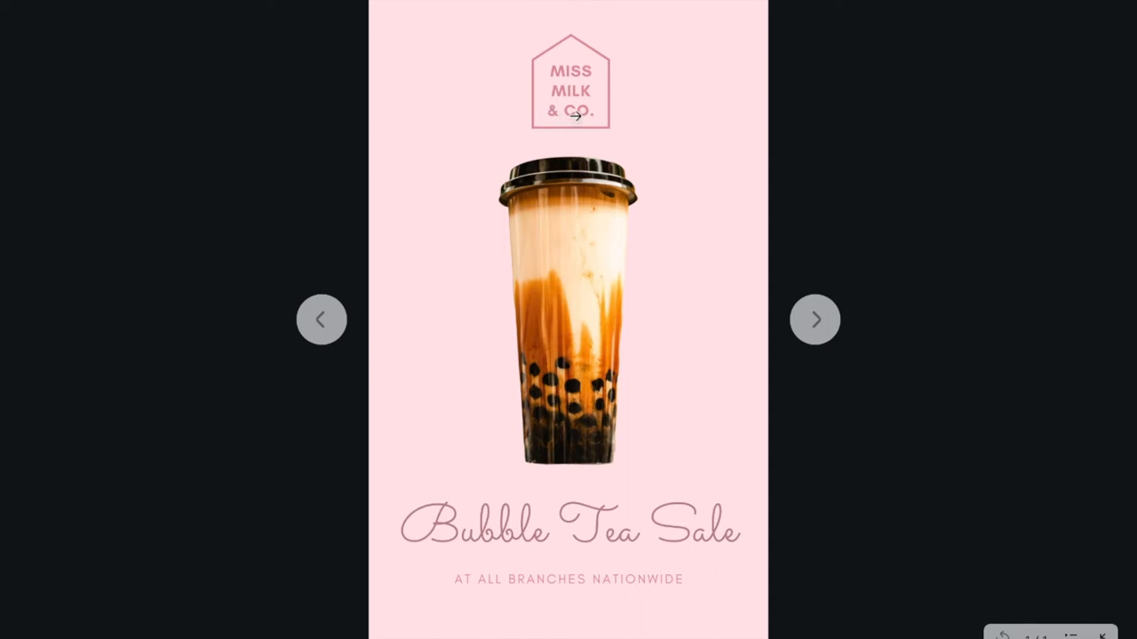
mouse_move(595, 325)
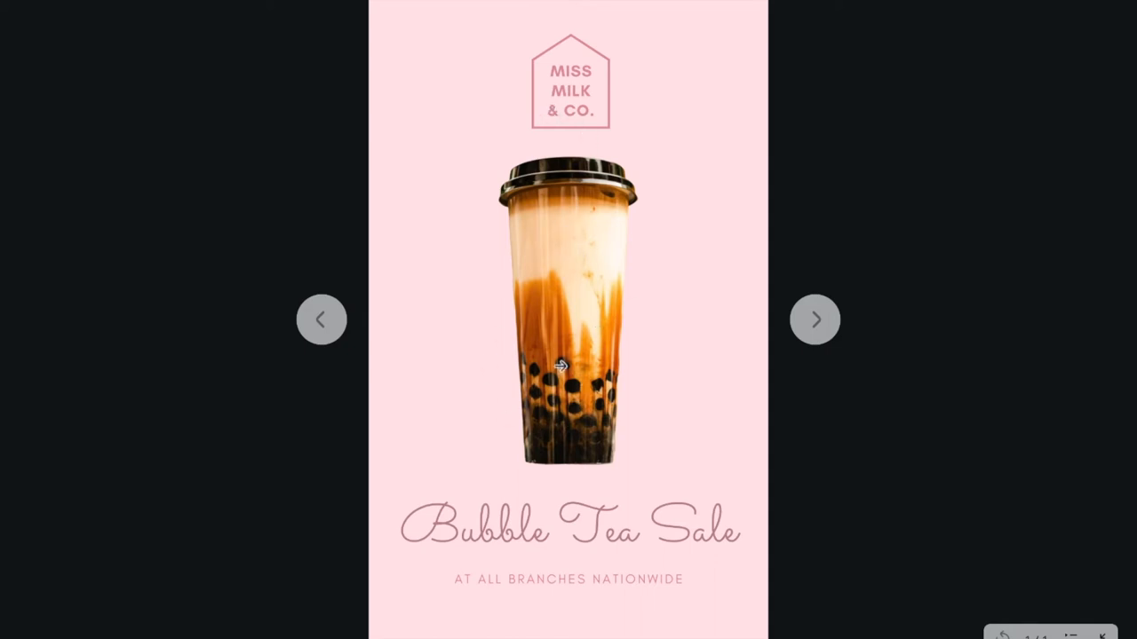
mouse_move(608, 352)
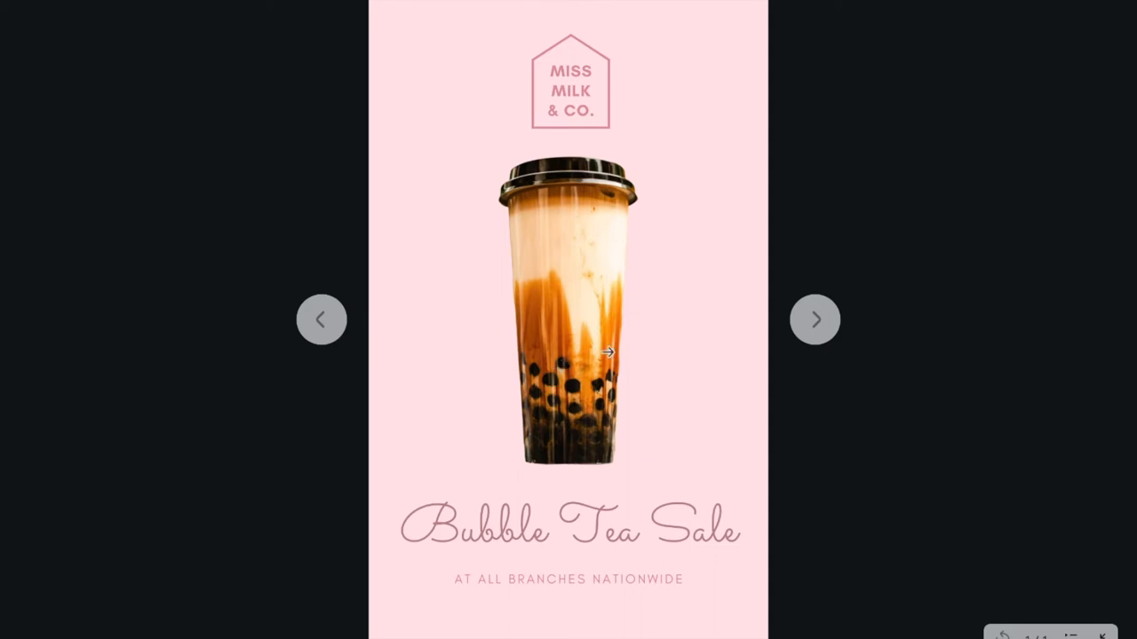
mouse_move(560, 286)
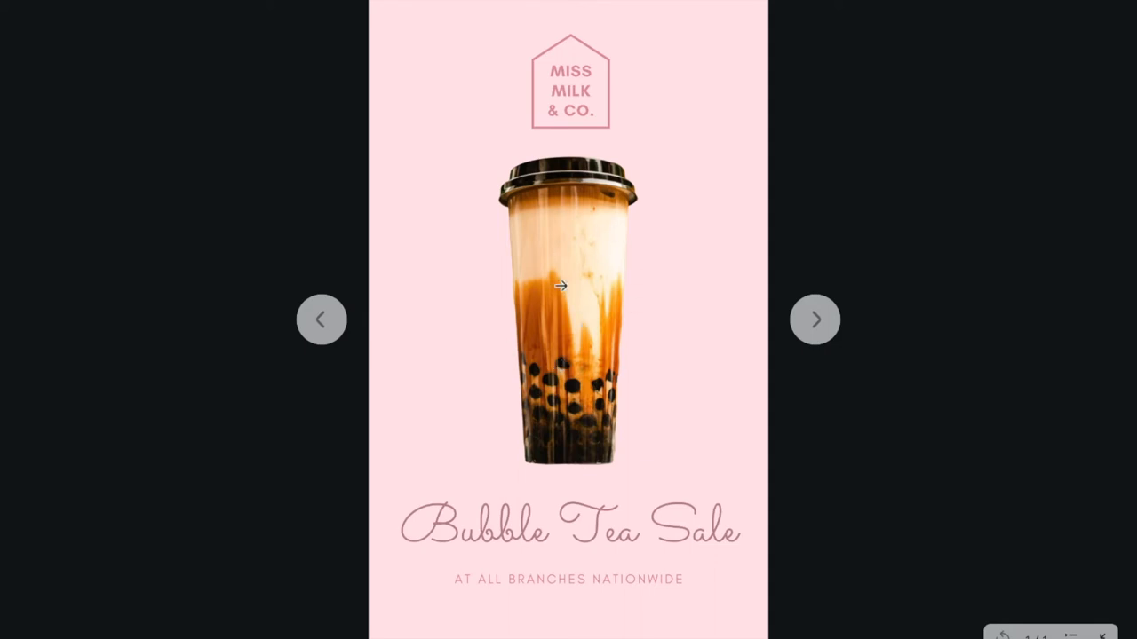
mouse_move(735, 537)
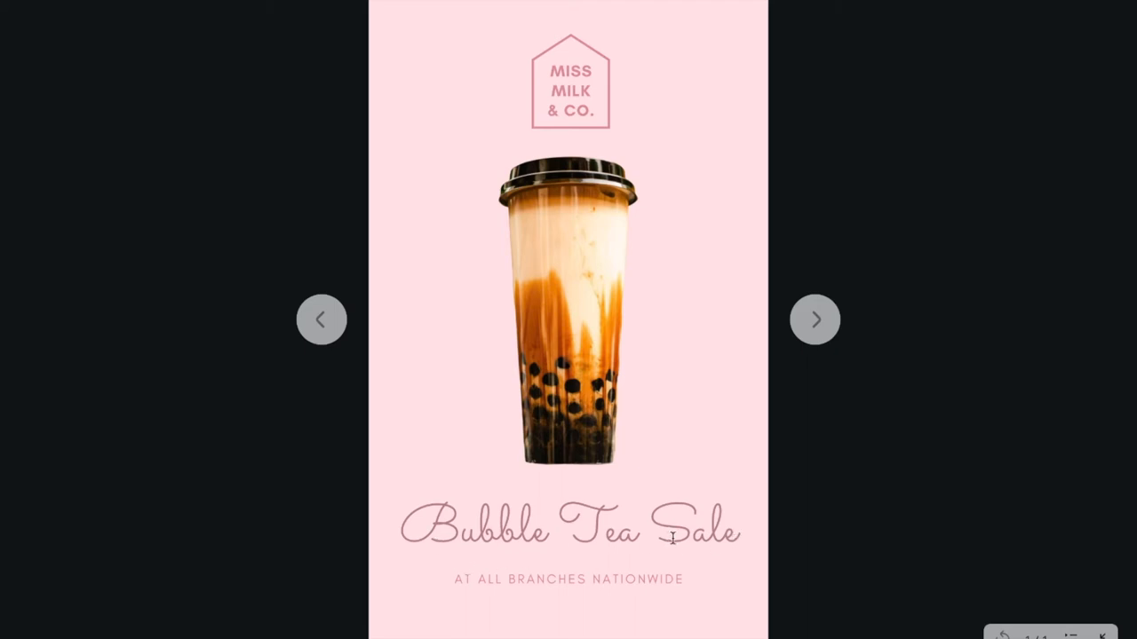
mouse_move(657, 560)
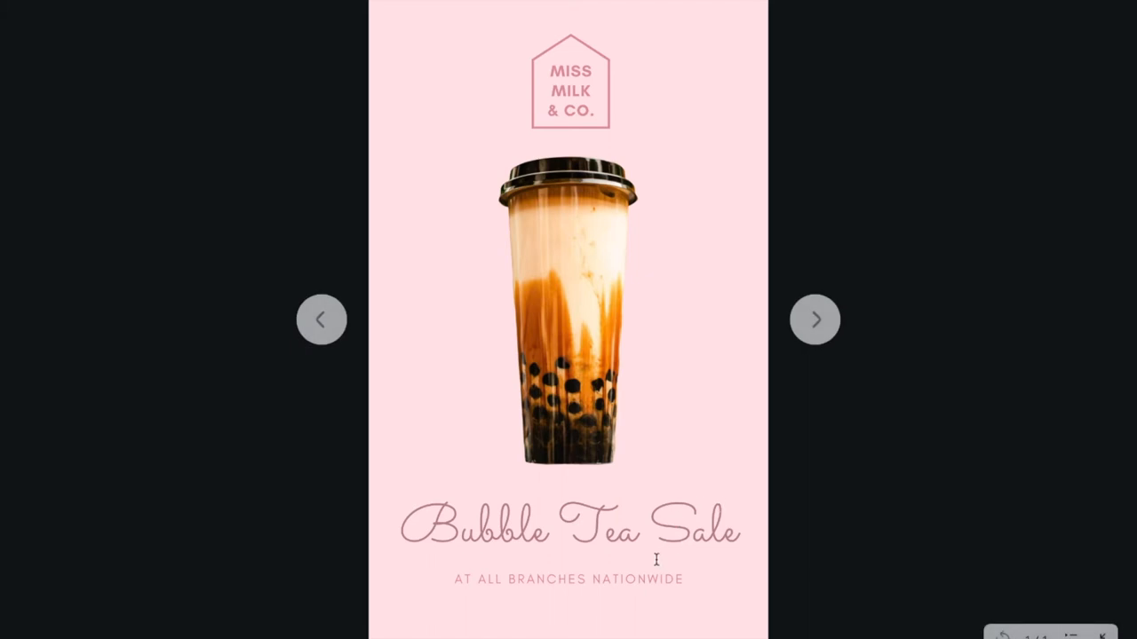
mouse_move(444, 92)
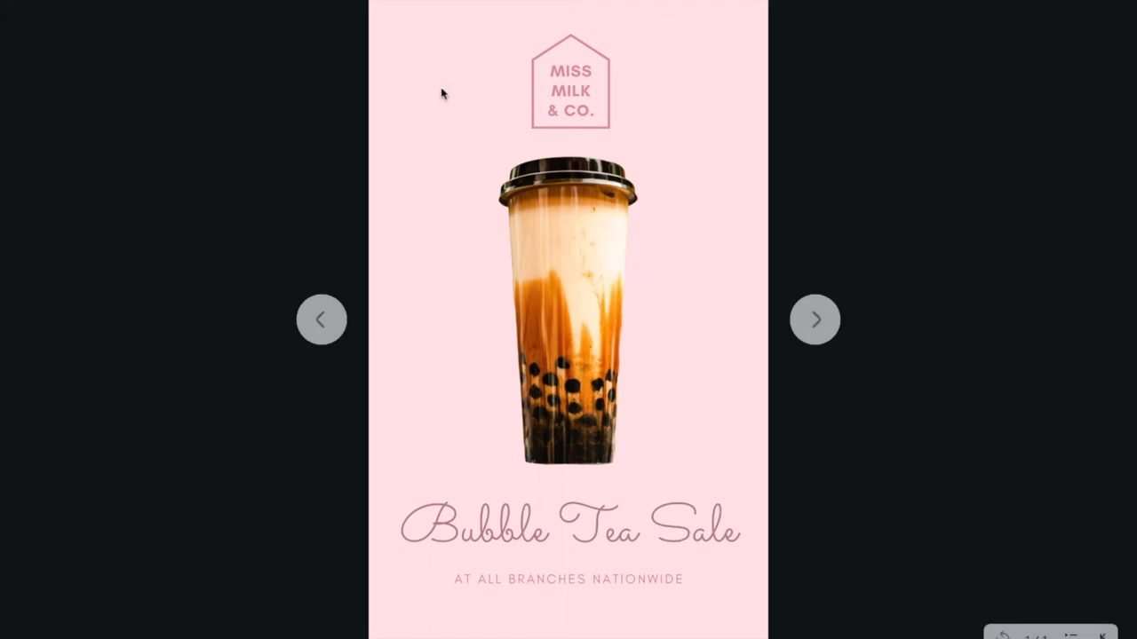
mouse_move(813, 320)
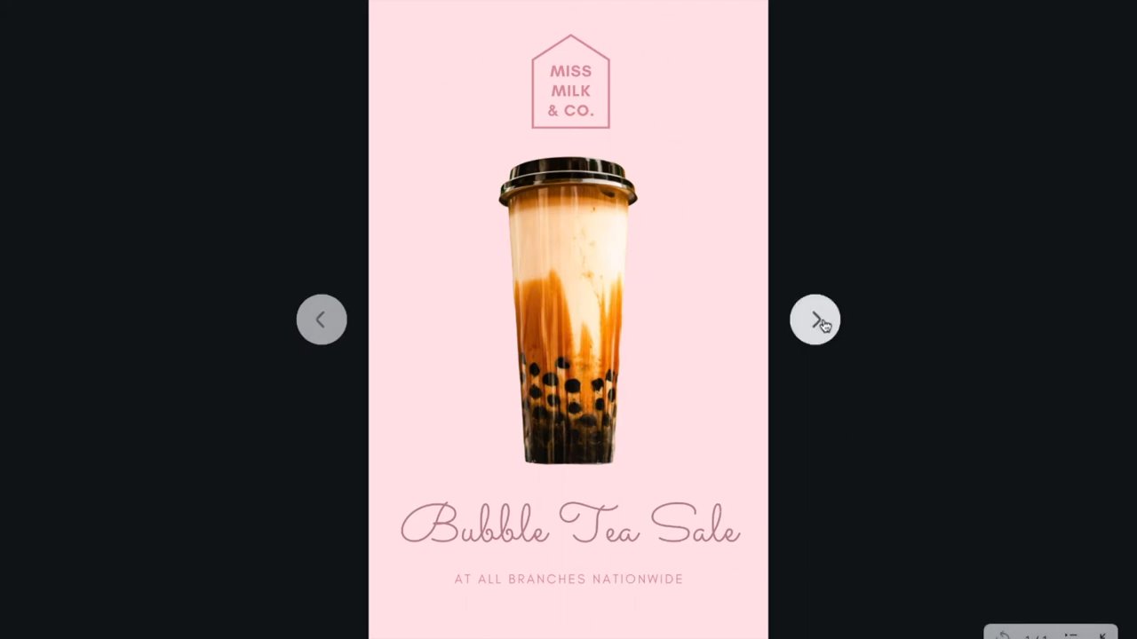
left_click(815, 320)
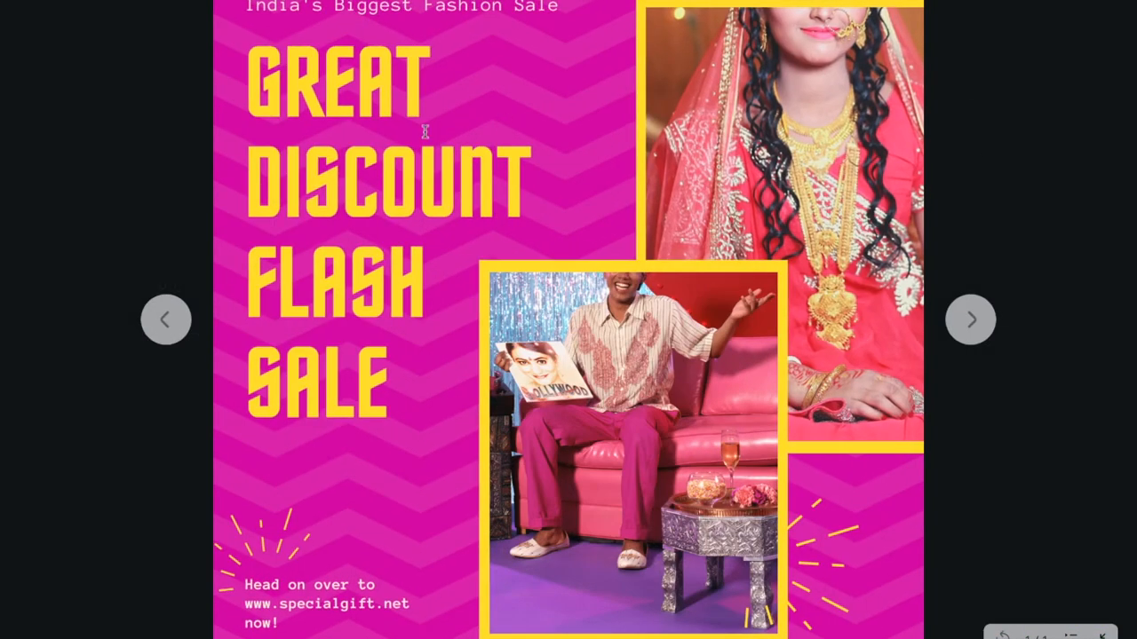
mouse_move(1094, 459)
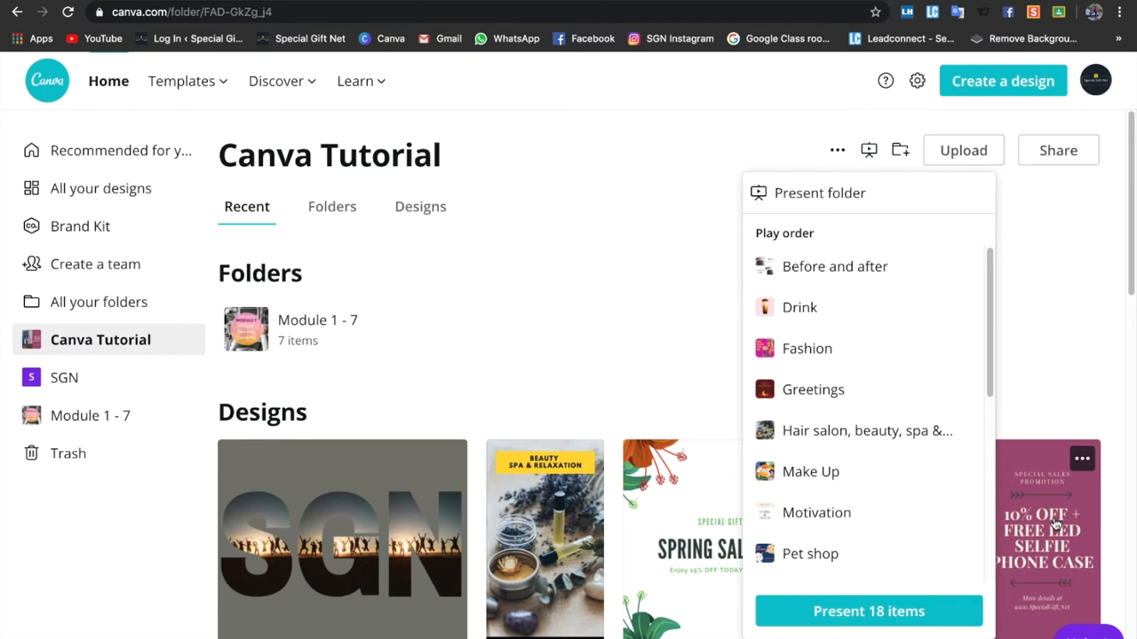
Dismiss the play order list and continue down the Canva Tutorial folder.
left_click(613, 313)
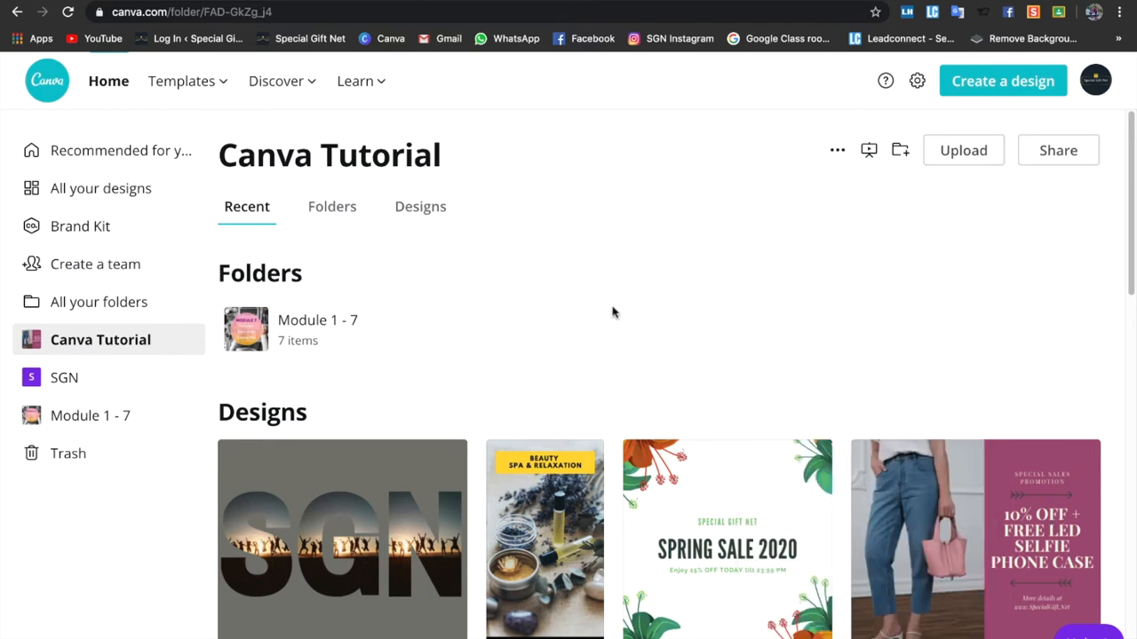
scroll("down", 3)
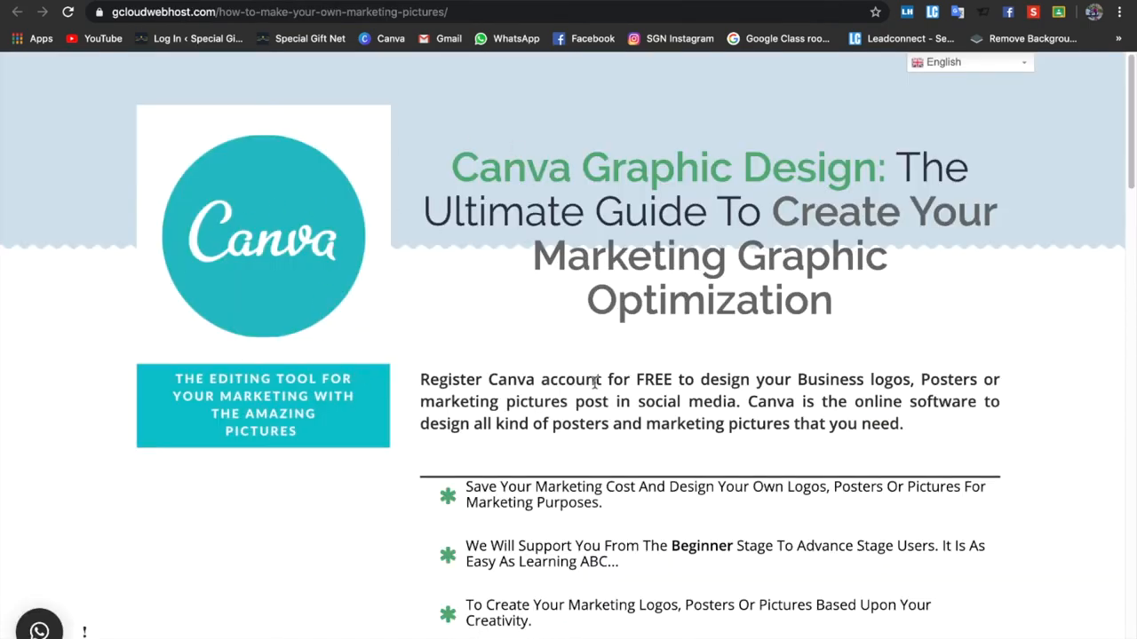
mouse_move(648, 341)
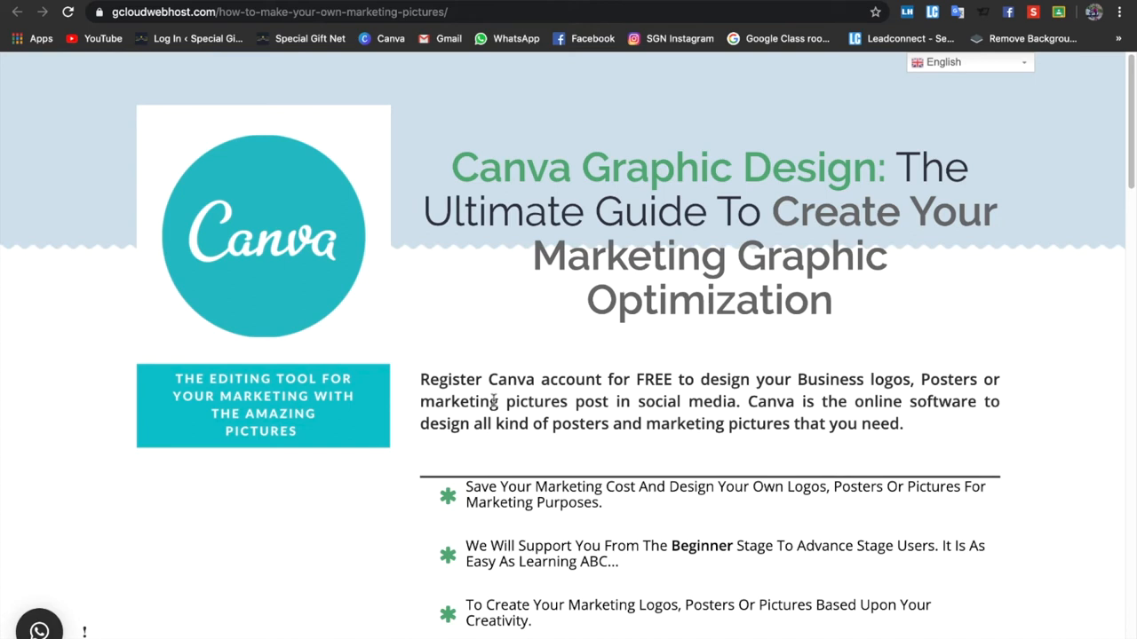
mouse_move(612, 279)
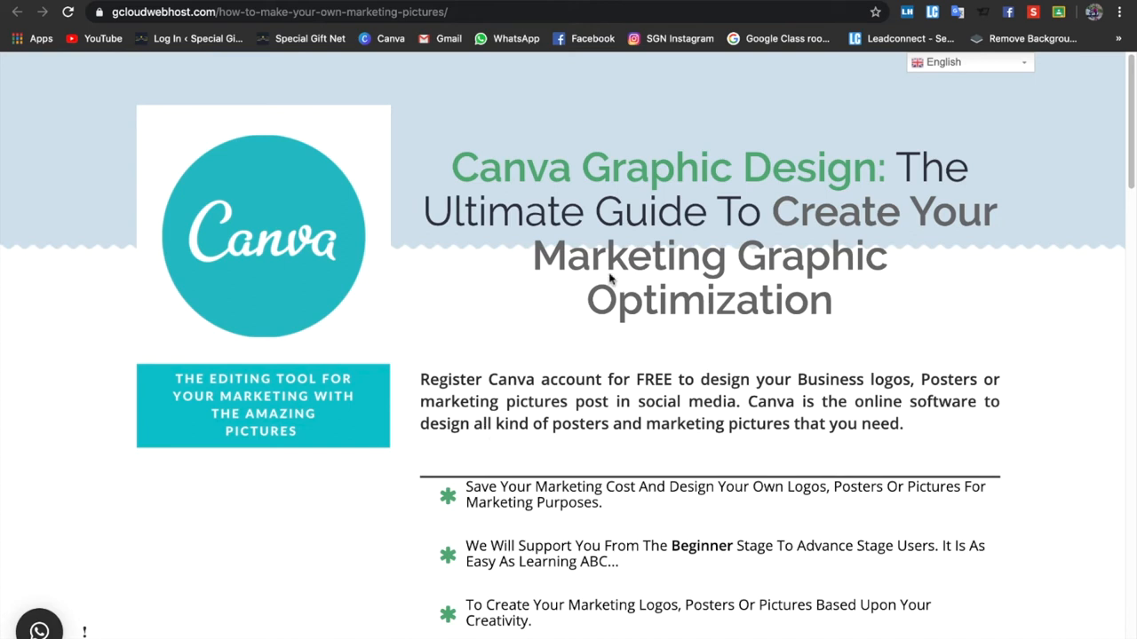
mouse_move(542, 542)
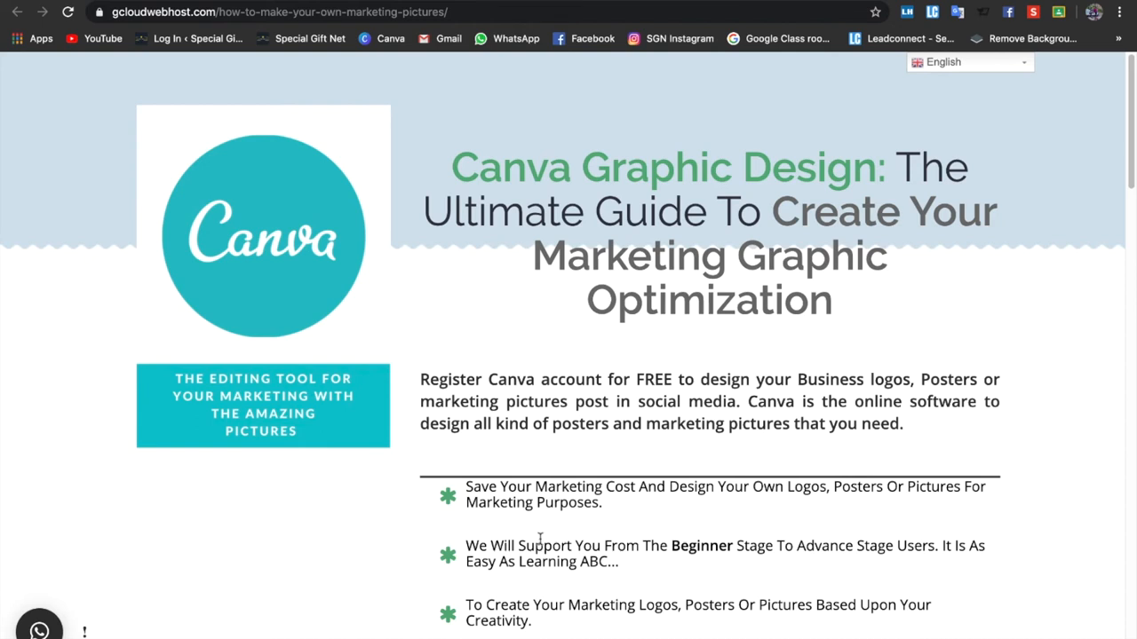
mouse_move(602, 270)
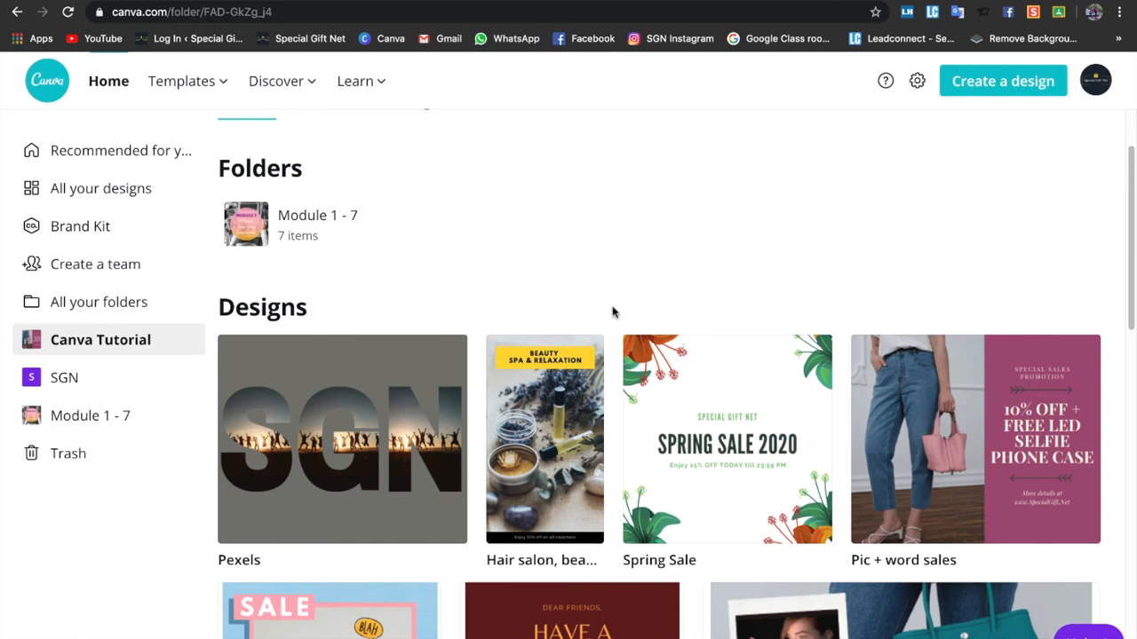
Open the Module 1 - 7 folder and look through its seven module designs.
left_click(316, 215)
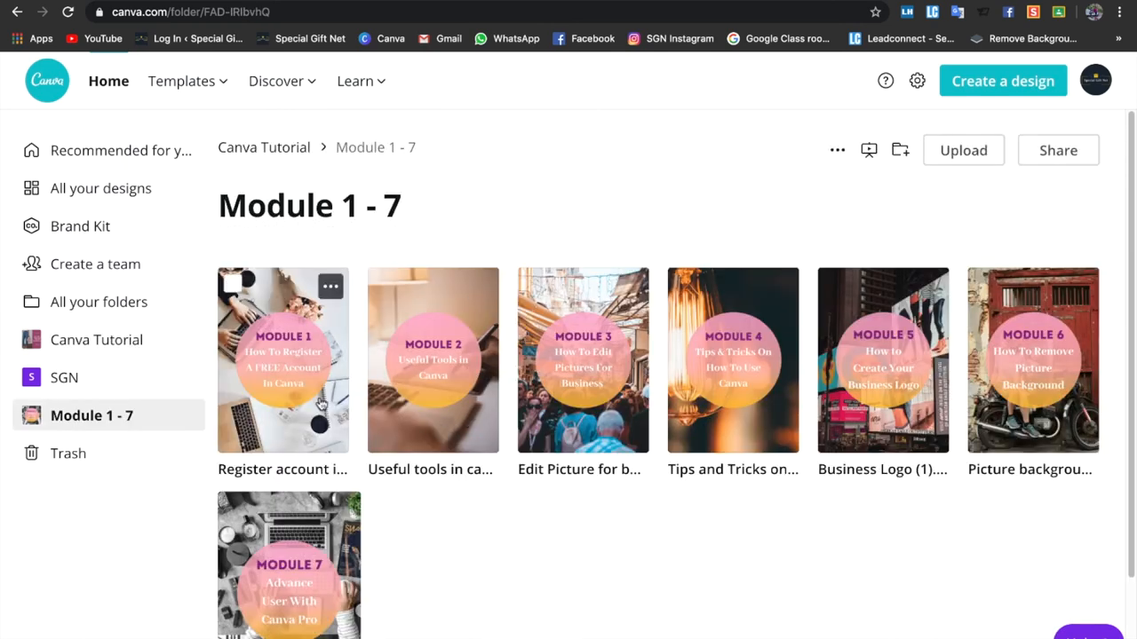
scroll("down", 3)
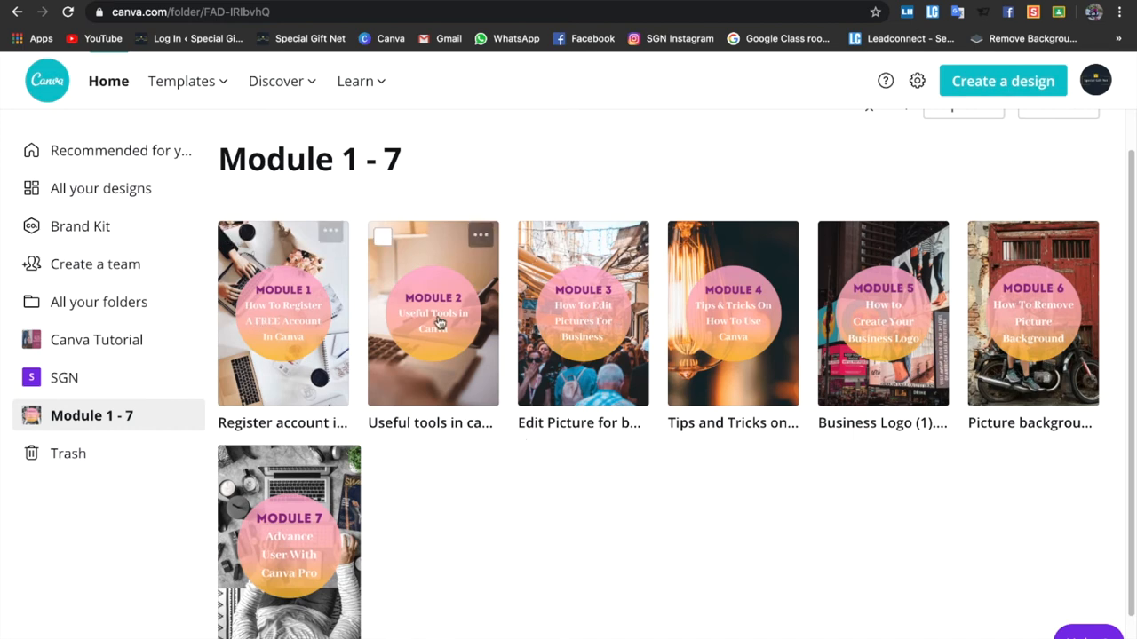
mouse_move(302, 334)
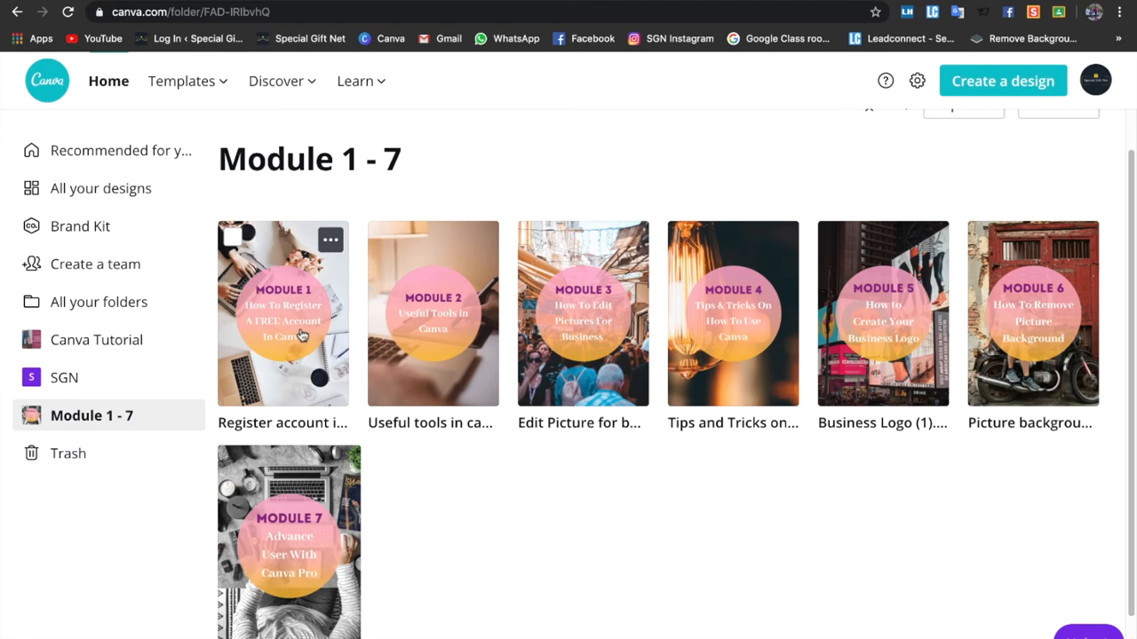
mouse_move(433, 338)
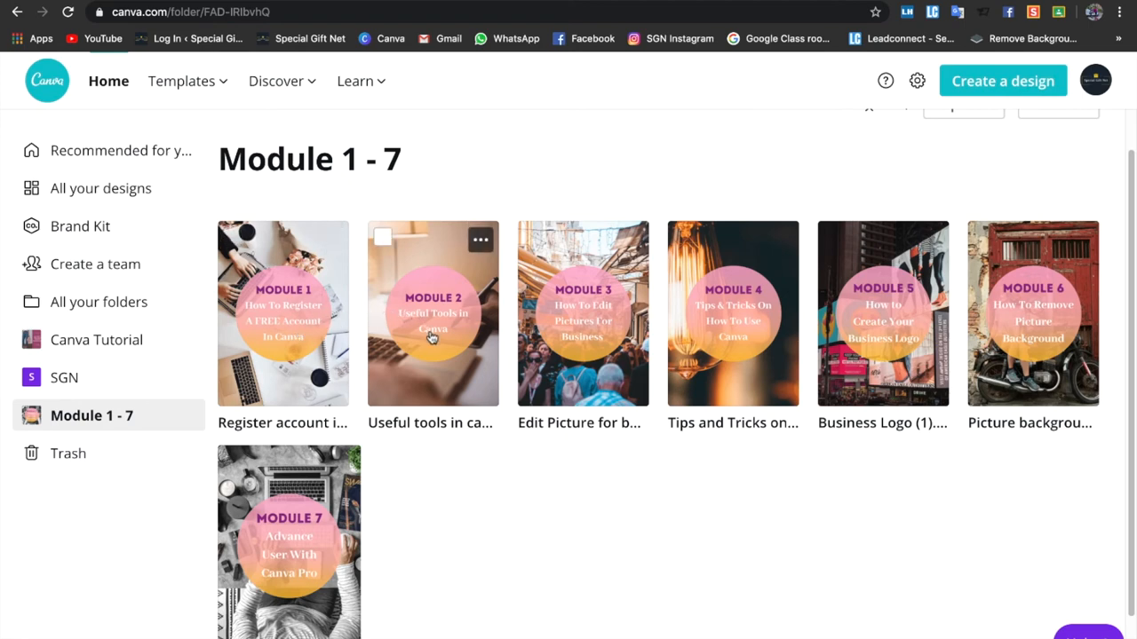
mouse_move(593, 346)
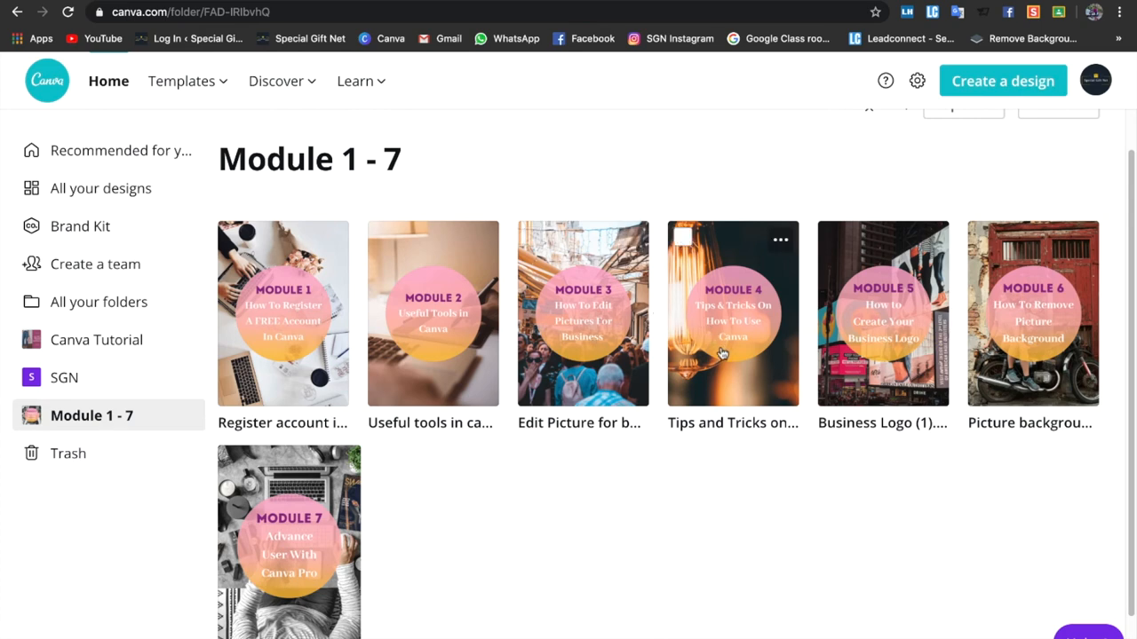
mouse_move(866, 368)
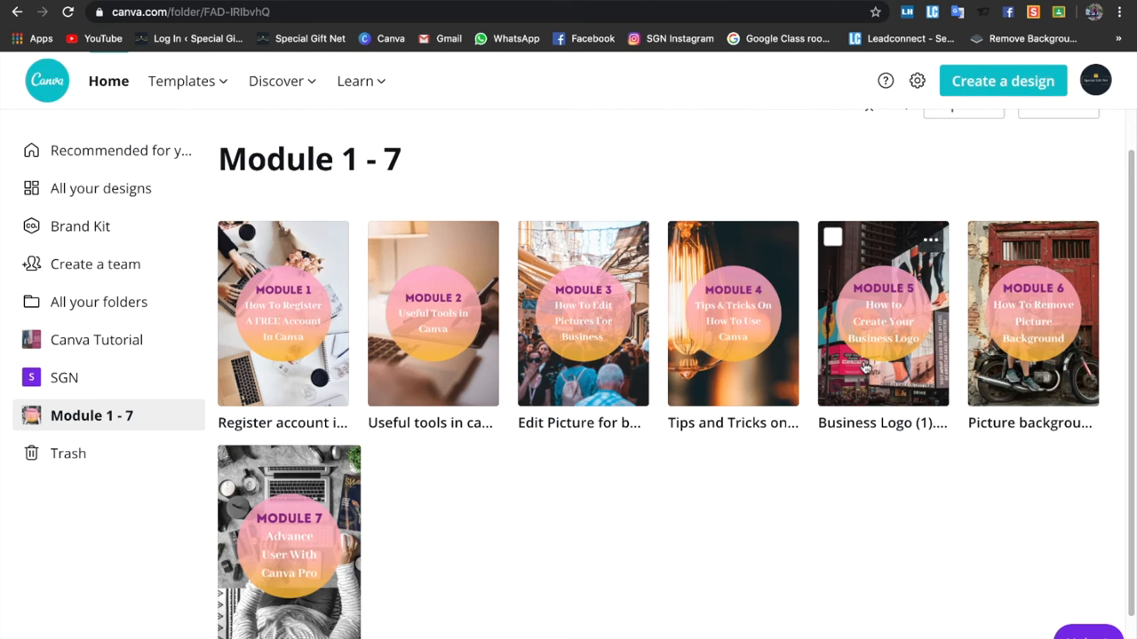
mouse_move(622, 534)
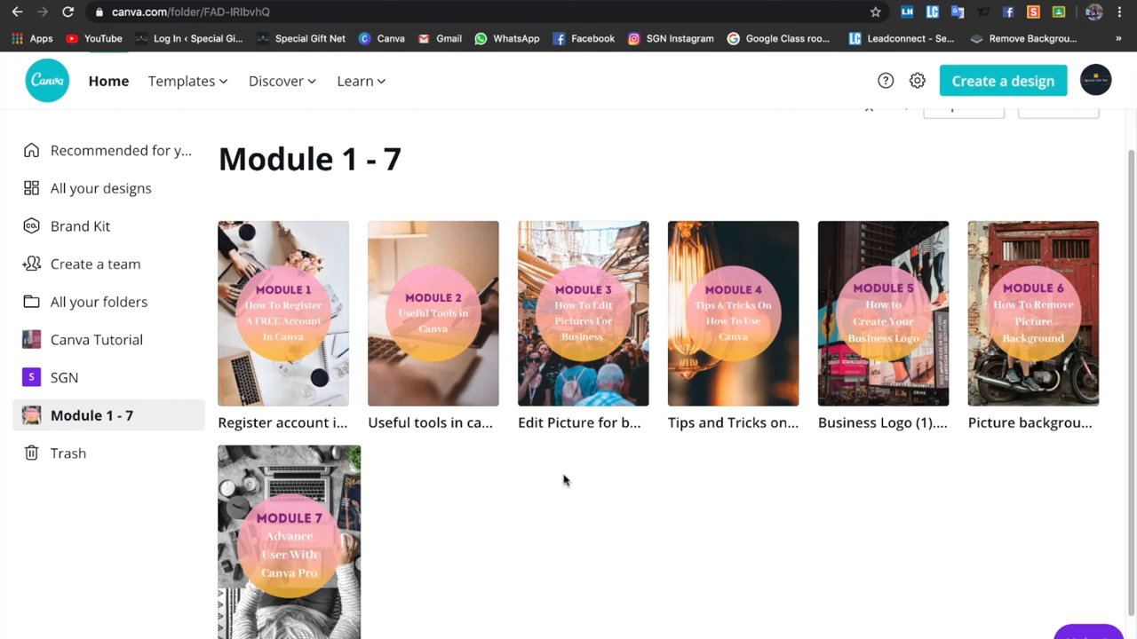
mouse_move(505, 547)
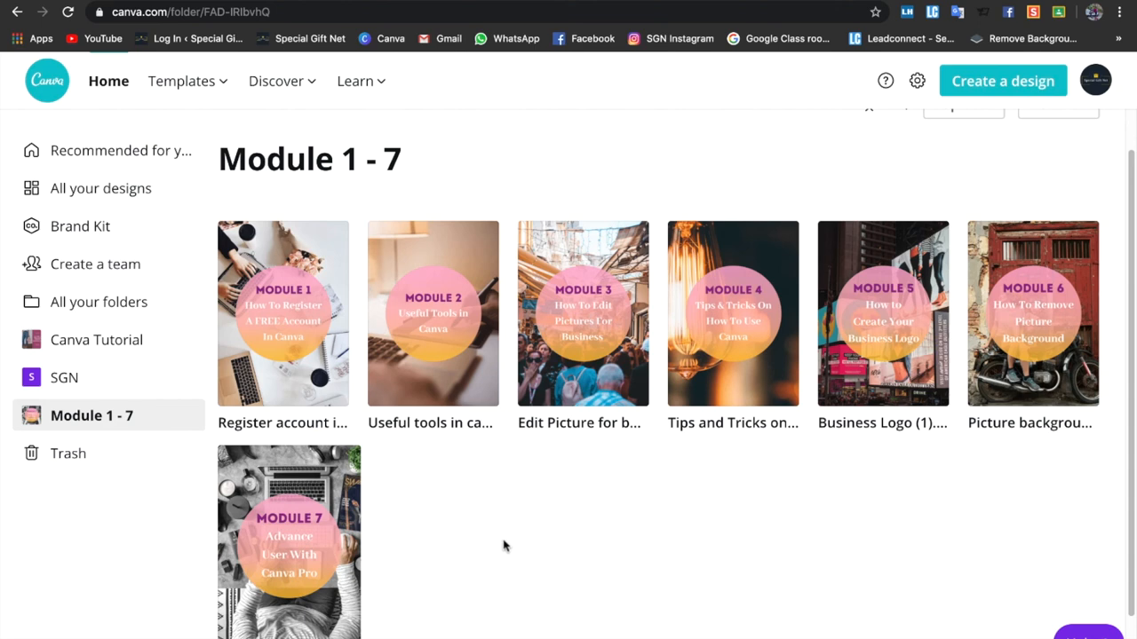
mouse_move(511, 547)
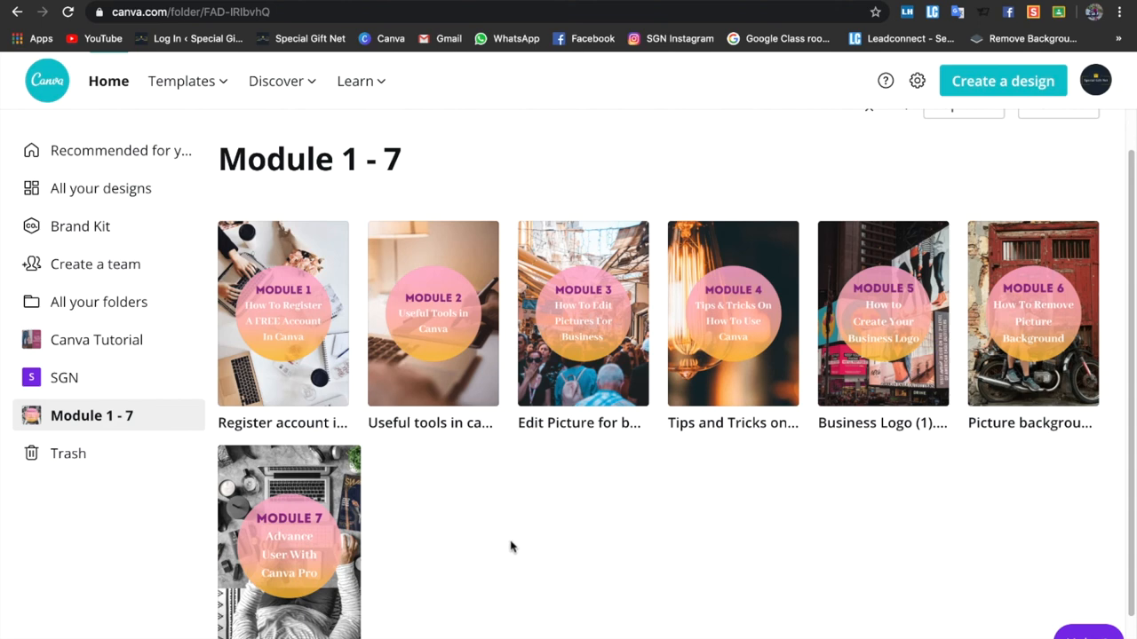